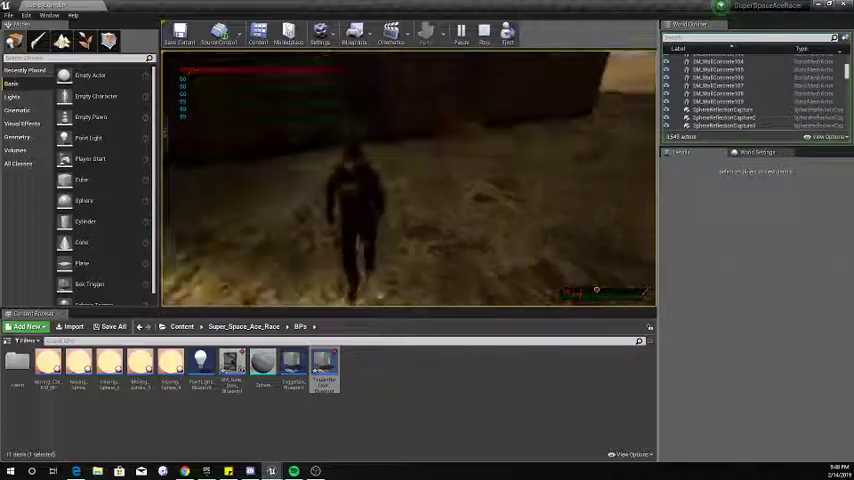
- Open the Level Blueprint and review both overlap events driving SM_Gate_Door_Blueprint rotation nodes
{"action": "left_click", "coordinate": [461, 31]}
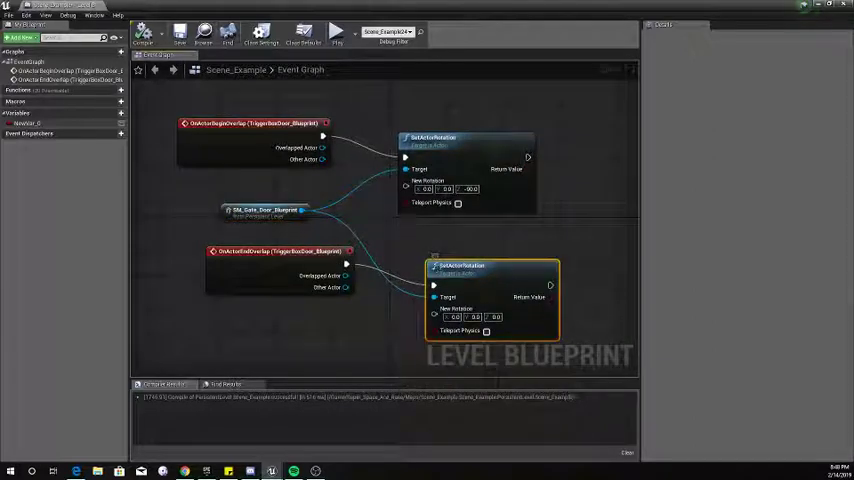
{"action": "left_click", "coordinate": [280, 251]}
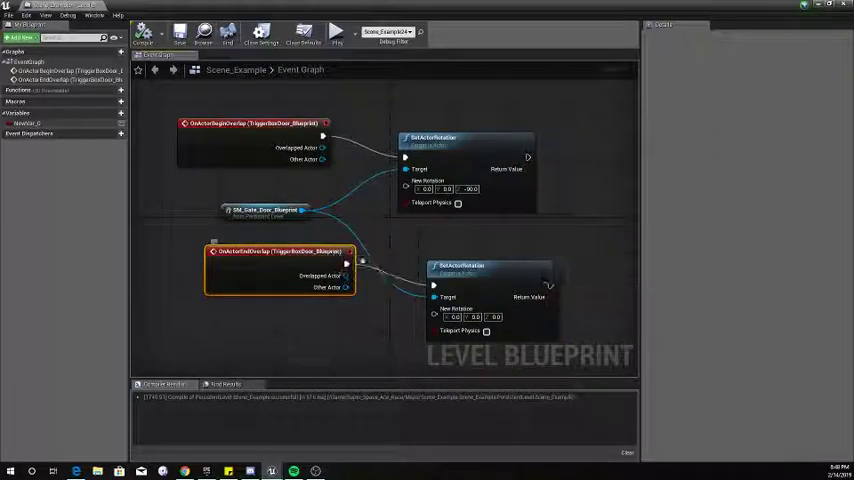